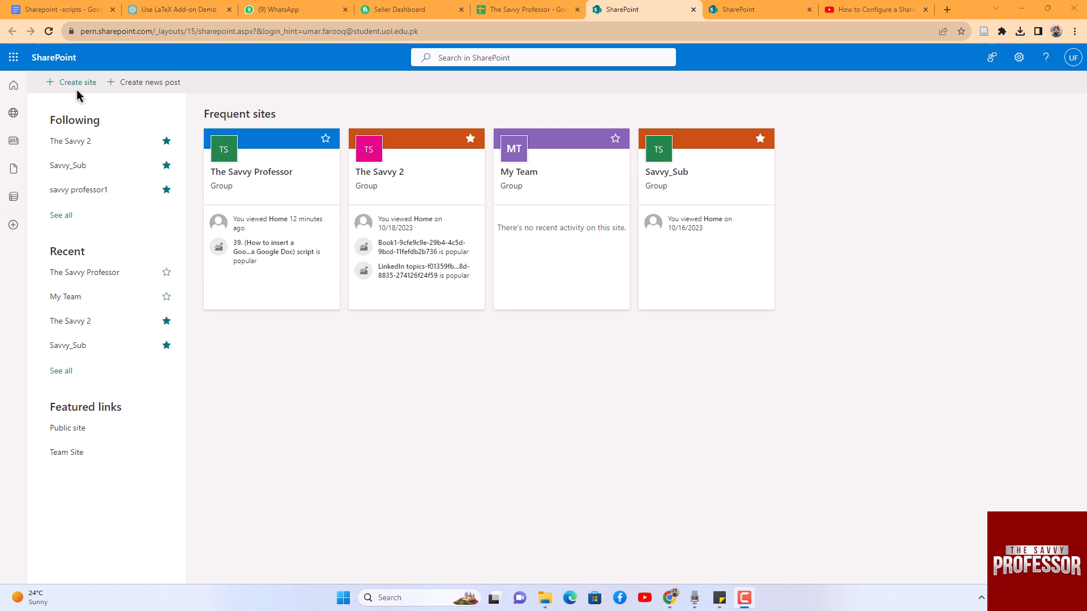
- Open the new site creation panel, then close it without creating a site
left_click(77, 81)
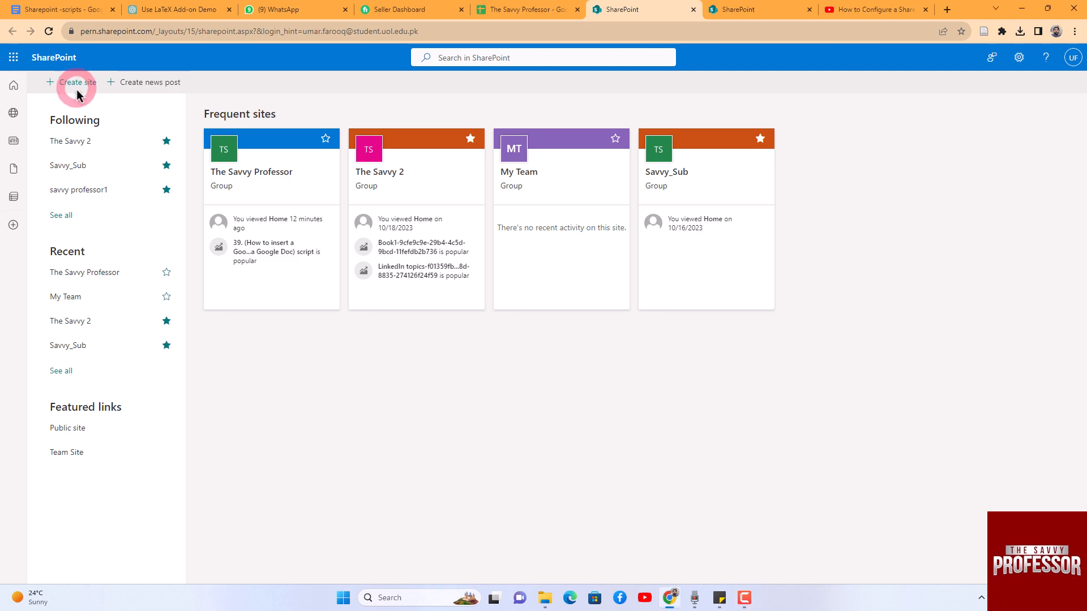
left_click(76, 81)
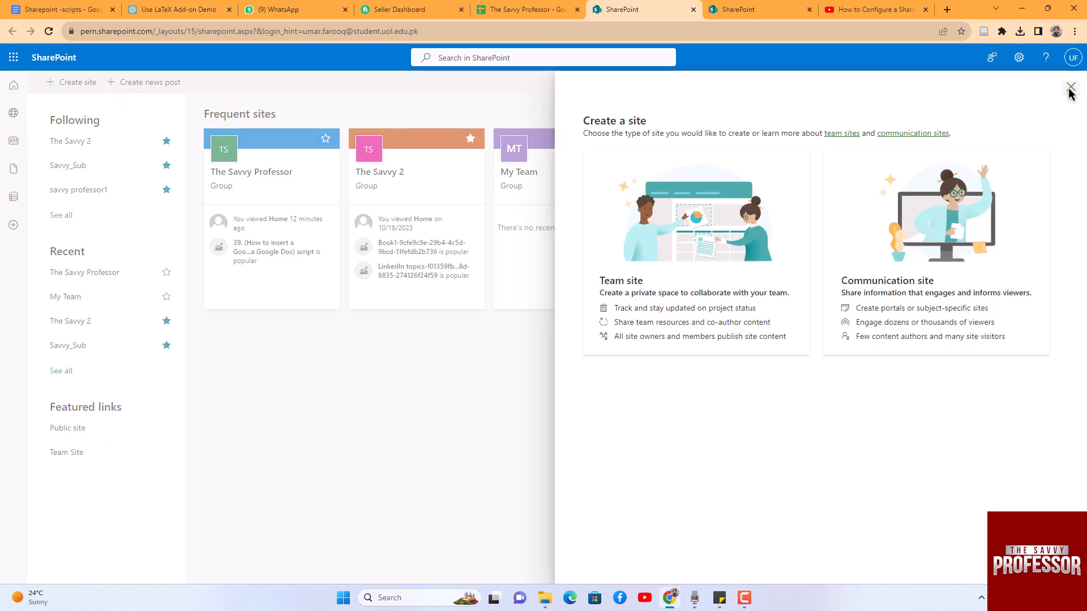
left_click(1070, 88)
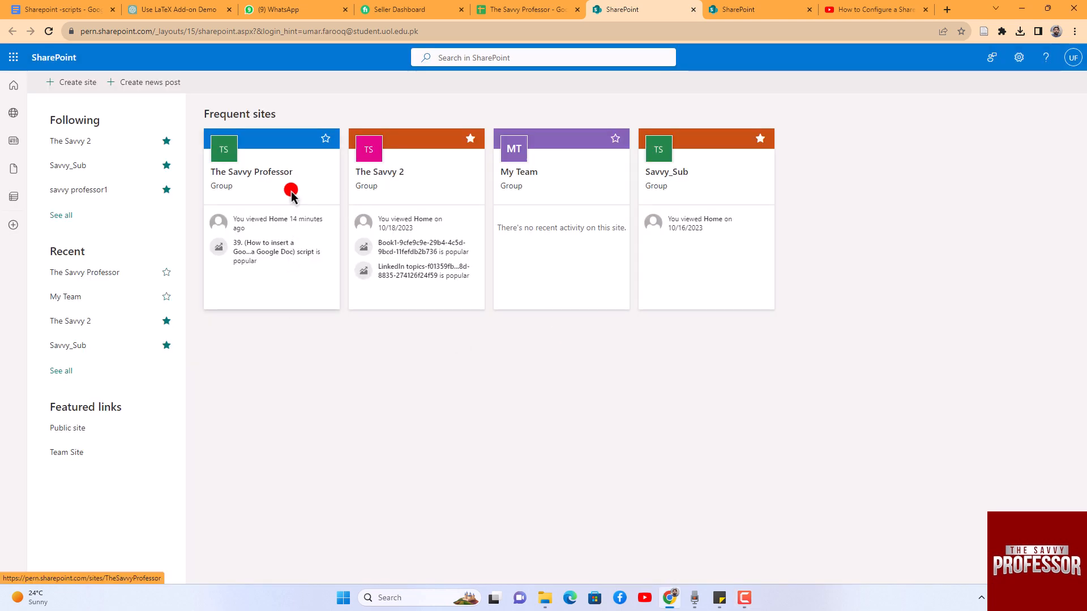
- Open The Savvy Professor's Content scheduler list and review its four group members
left_click(251, 172)
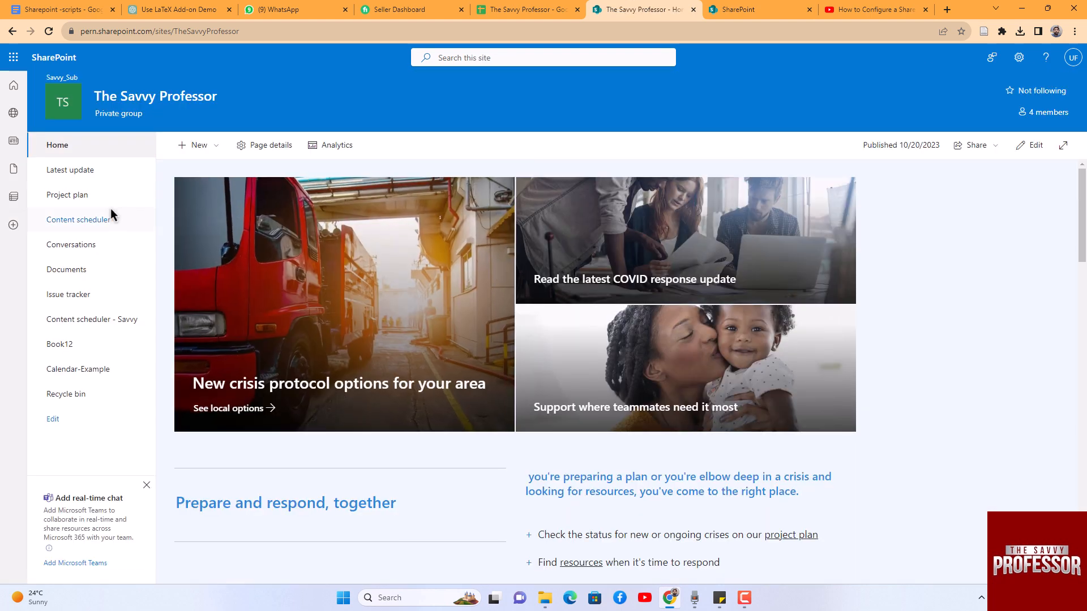
left_click(78, 219)
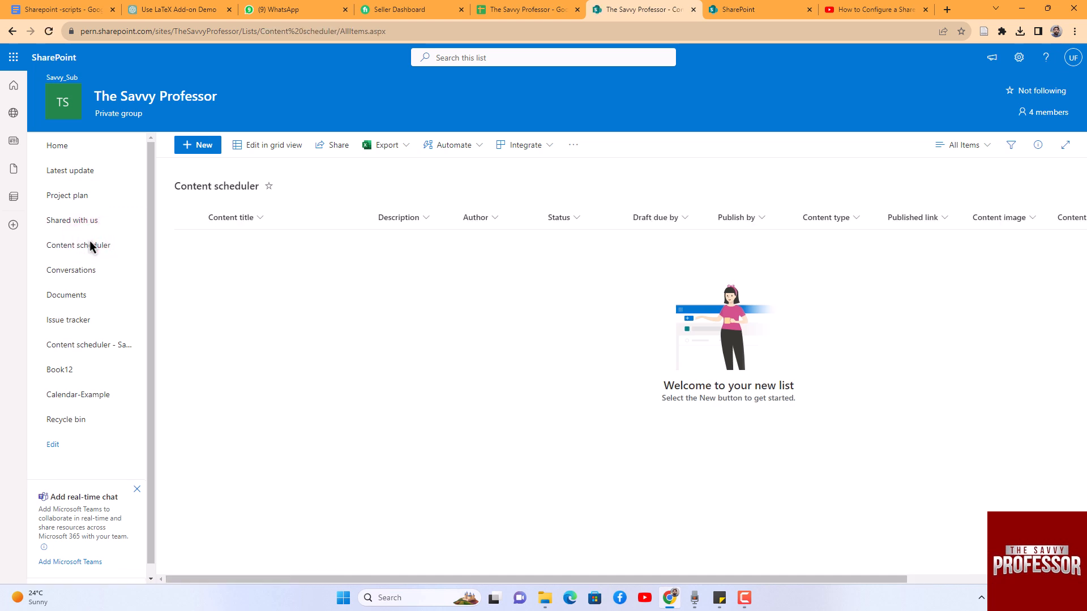
mouse_move(1044, 140)
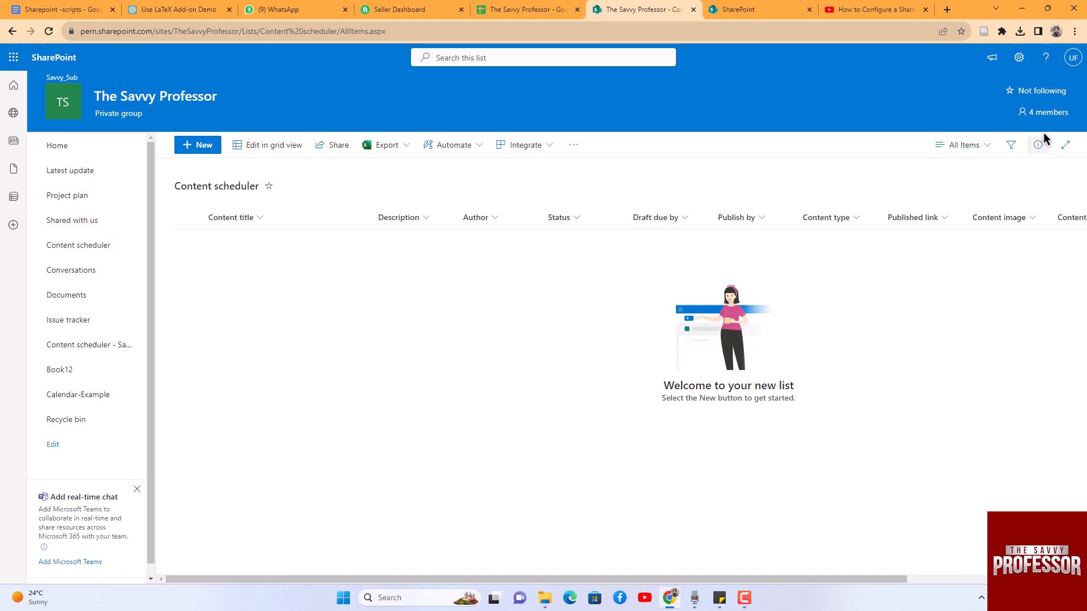
left_click(1044, 112)
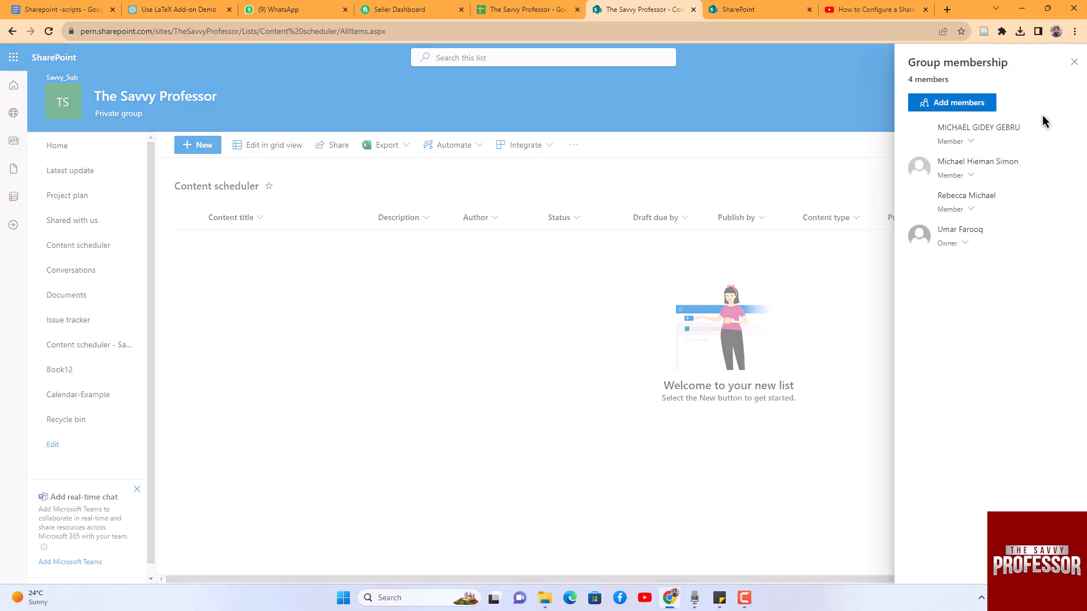
left_click(951, 102)
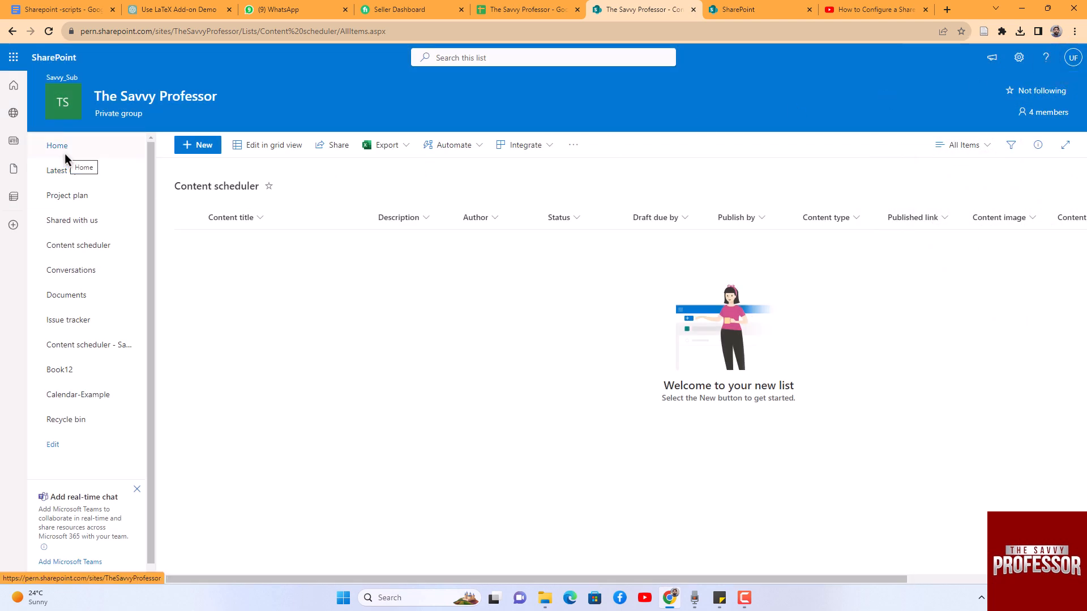
- Go from the site home to the Documents library and open, then dismiss, a file's share dialog
left_click(57, 145)
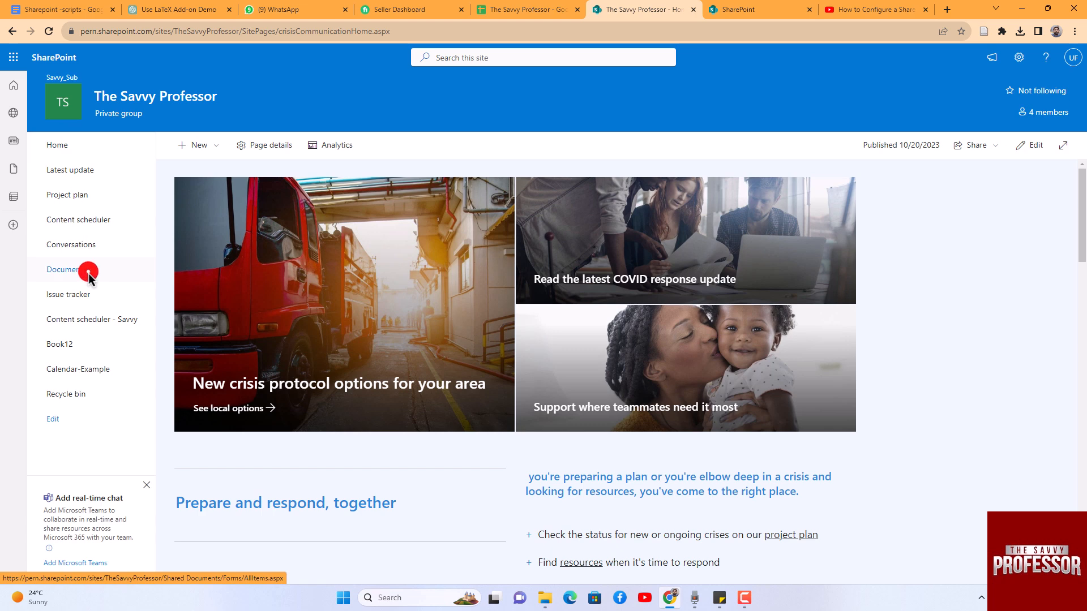
left_click(63, 270)
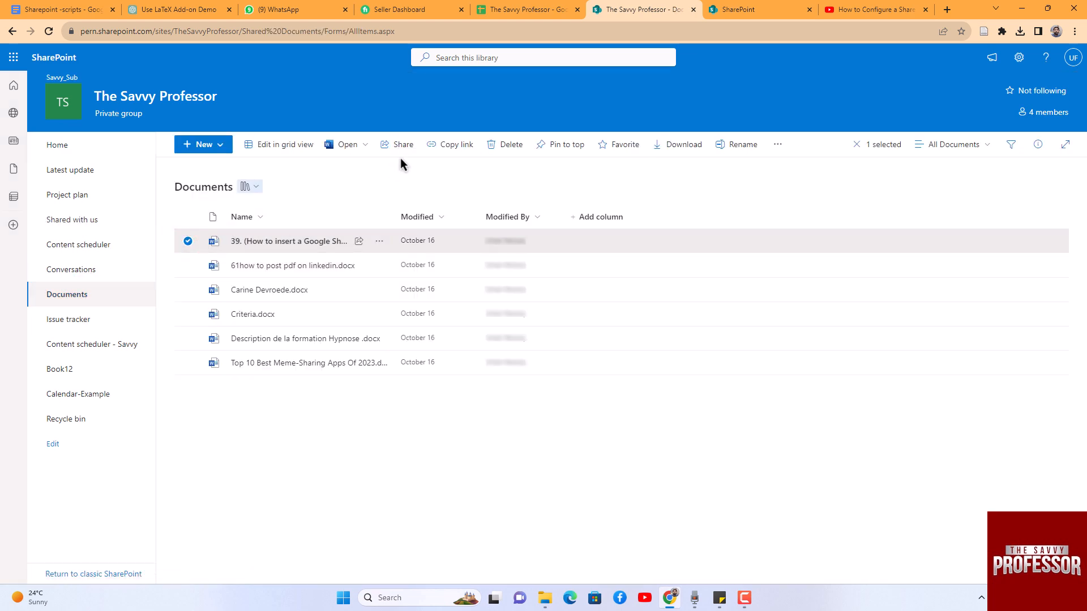
left_click(403, 144)
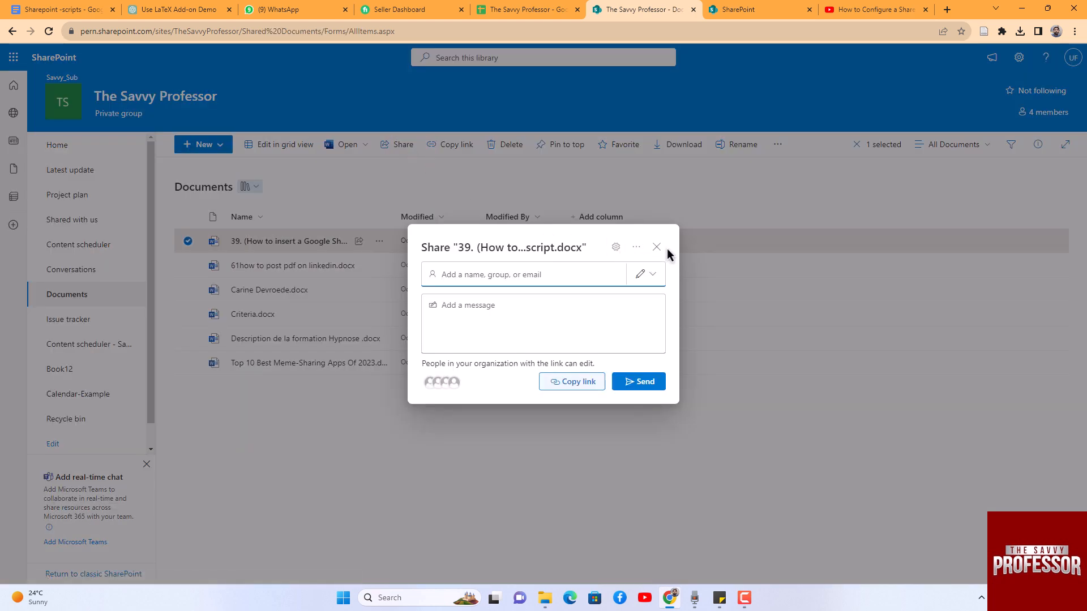
left_click(657, 247)
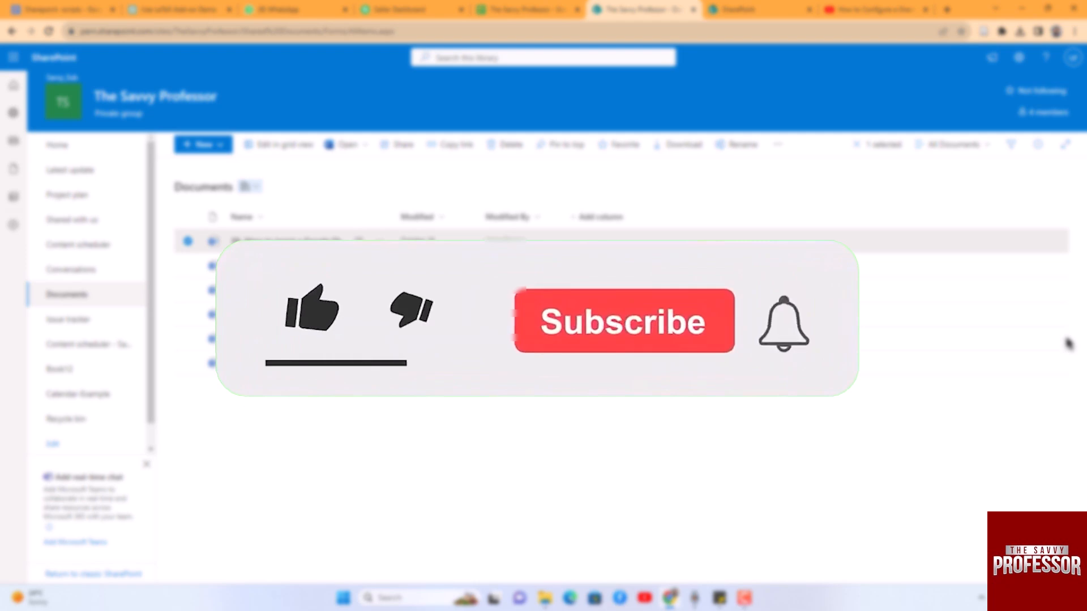
left_click(312, 312)
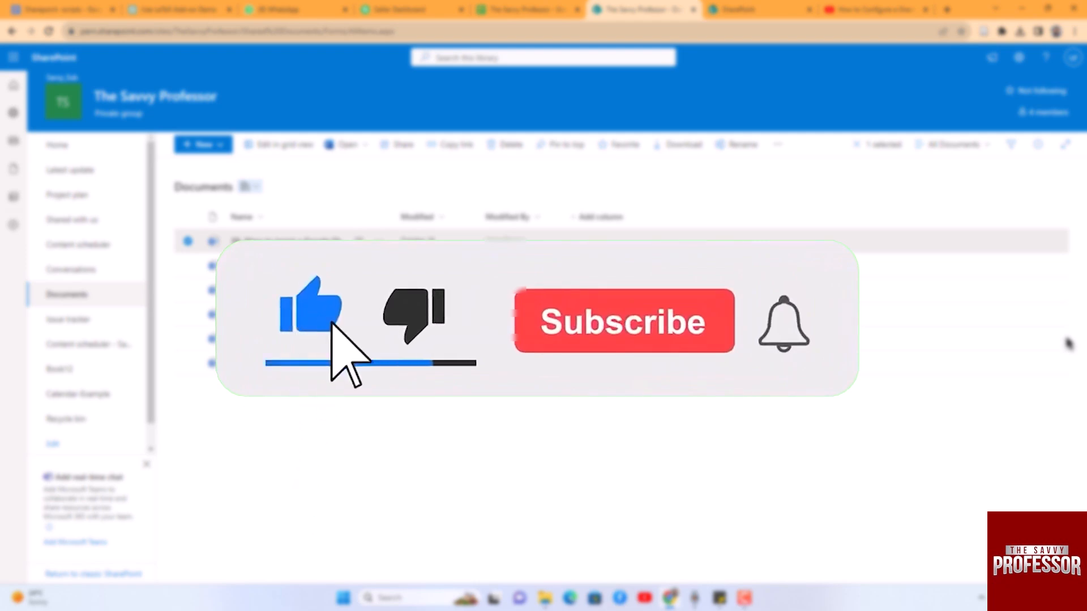
left_click(622, 321)
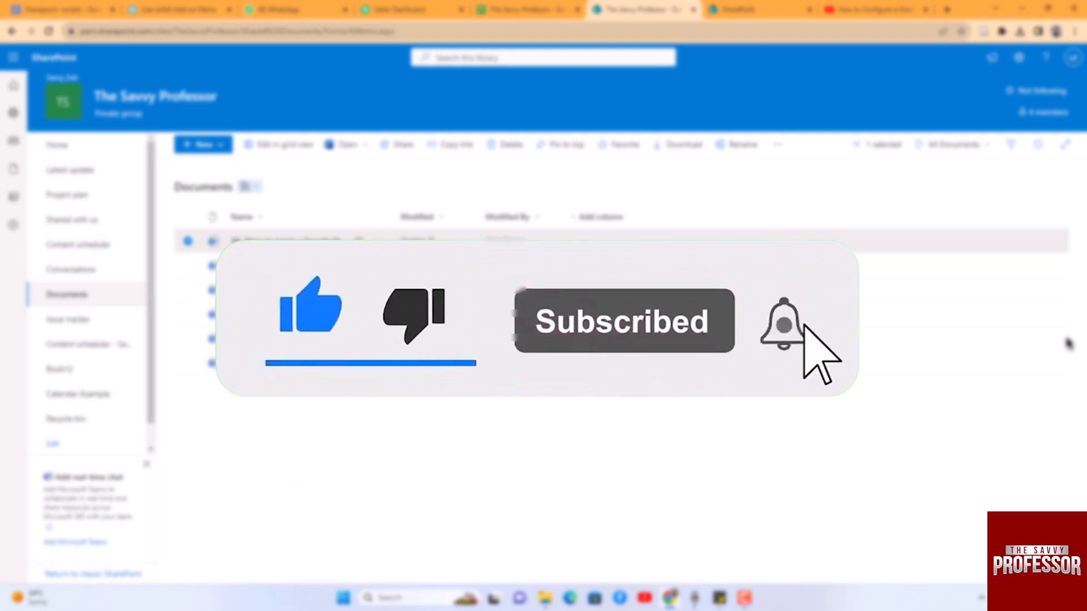